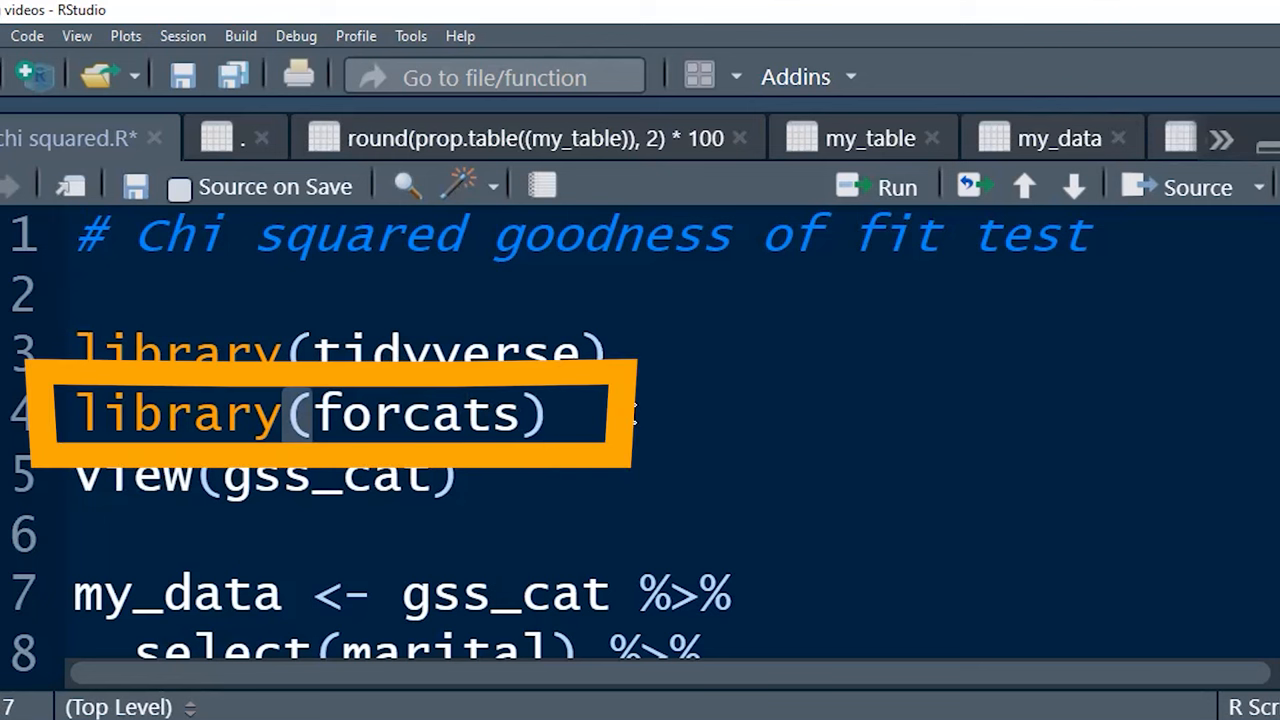
# Run View(gss_cat) to open the gss_cat dataset in the data viewer
pyautogui.click(630, 412)
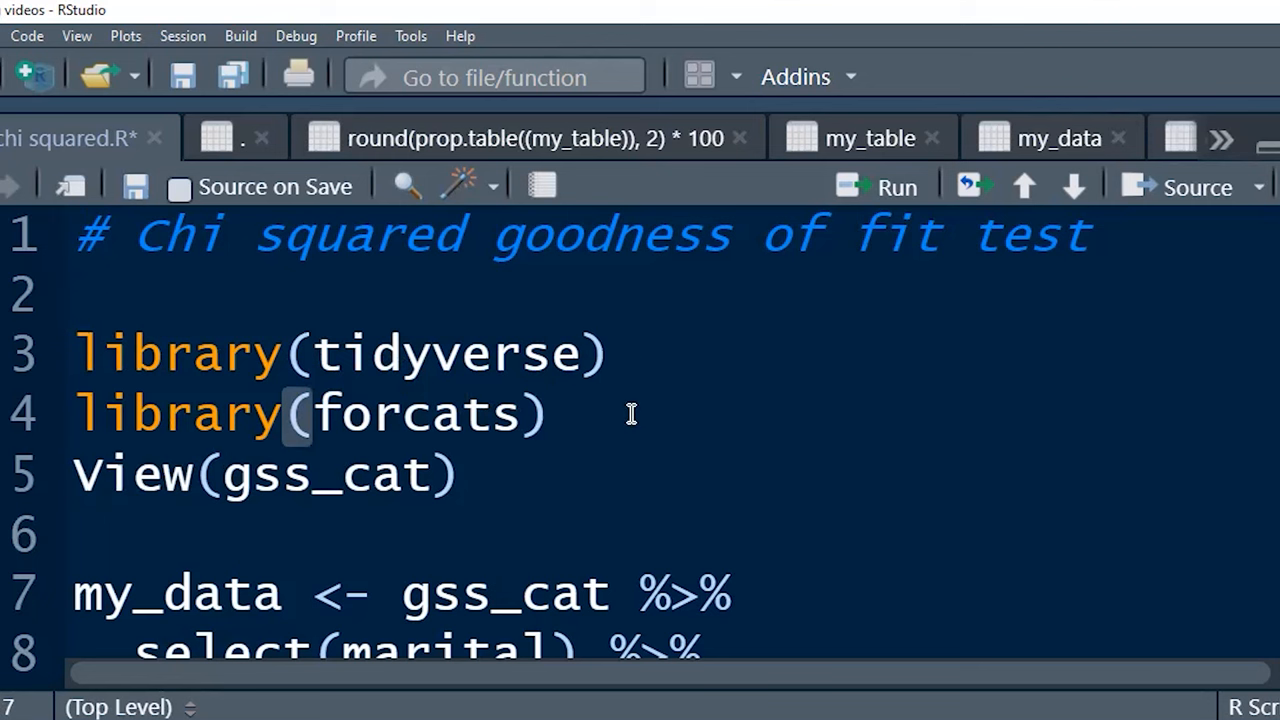
pyautogui.click(468, 476)
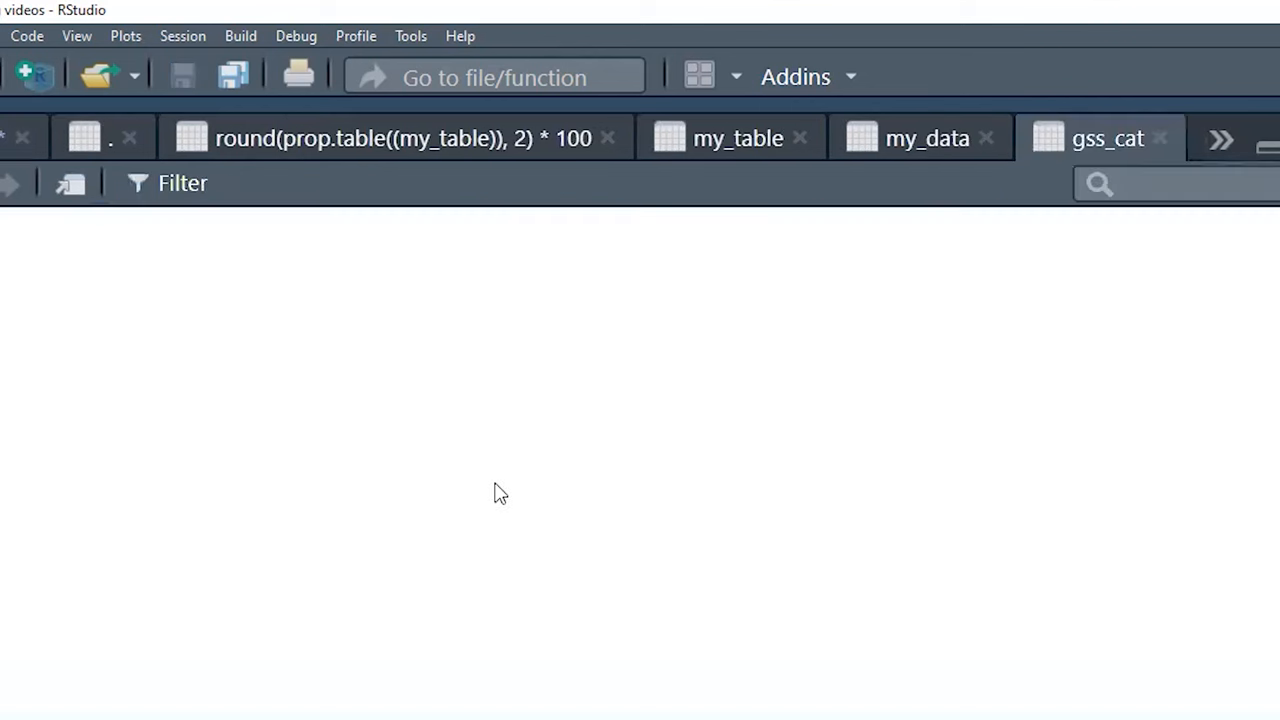
pyautogui.click(1108, 138)
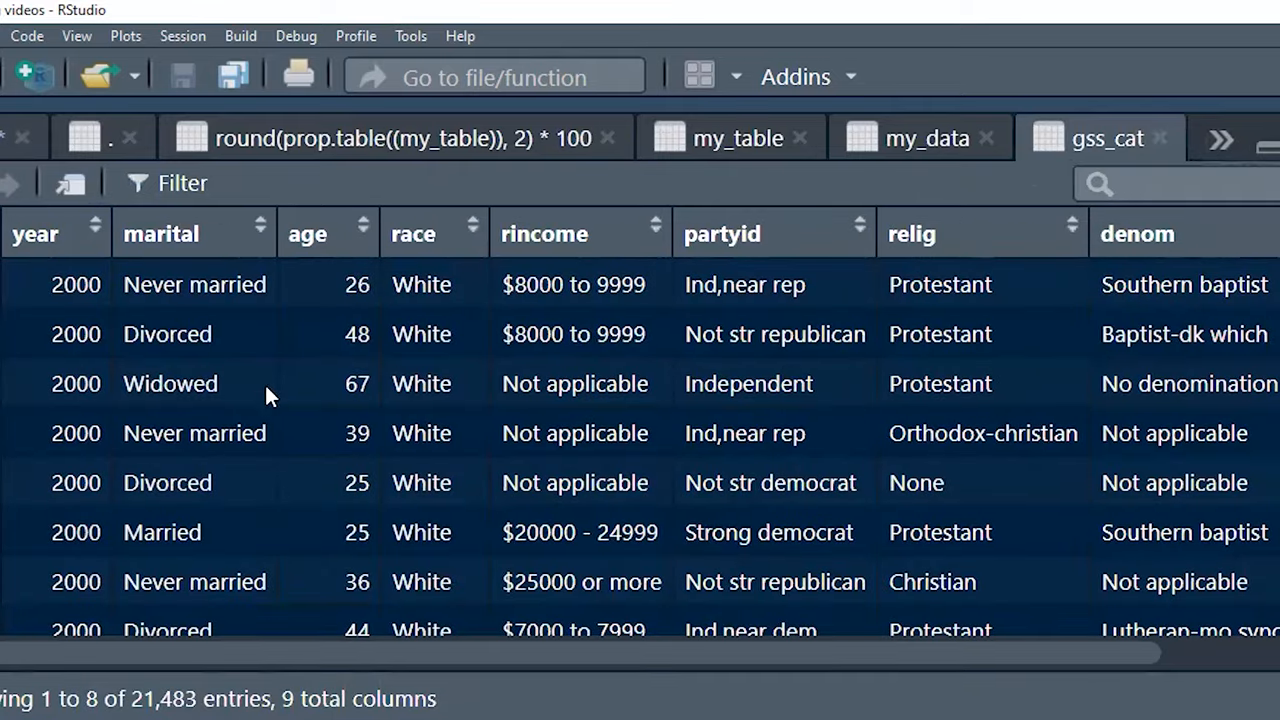
pyautogui.moveTo(336, 644)
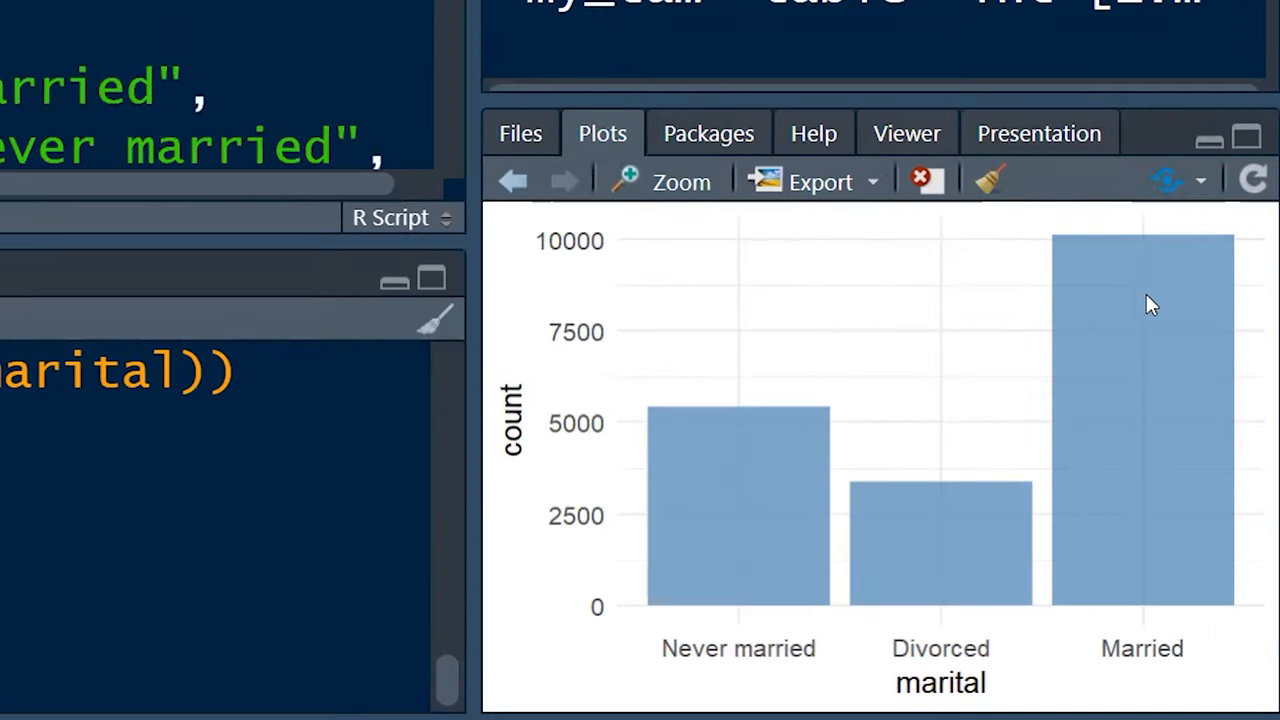
pyautogui.moveTo(908, 528)
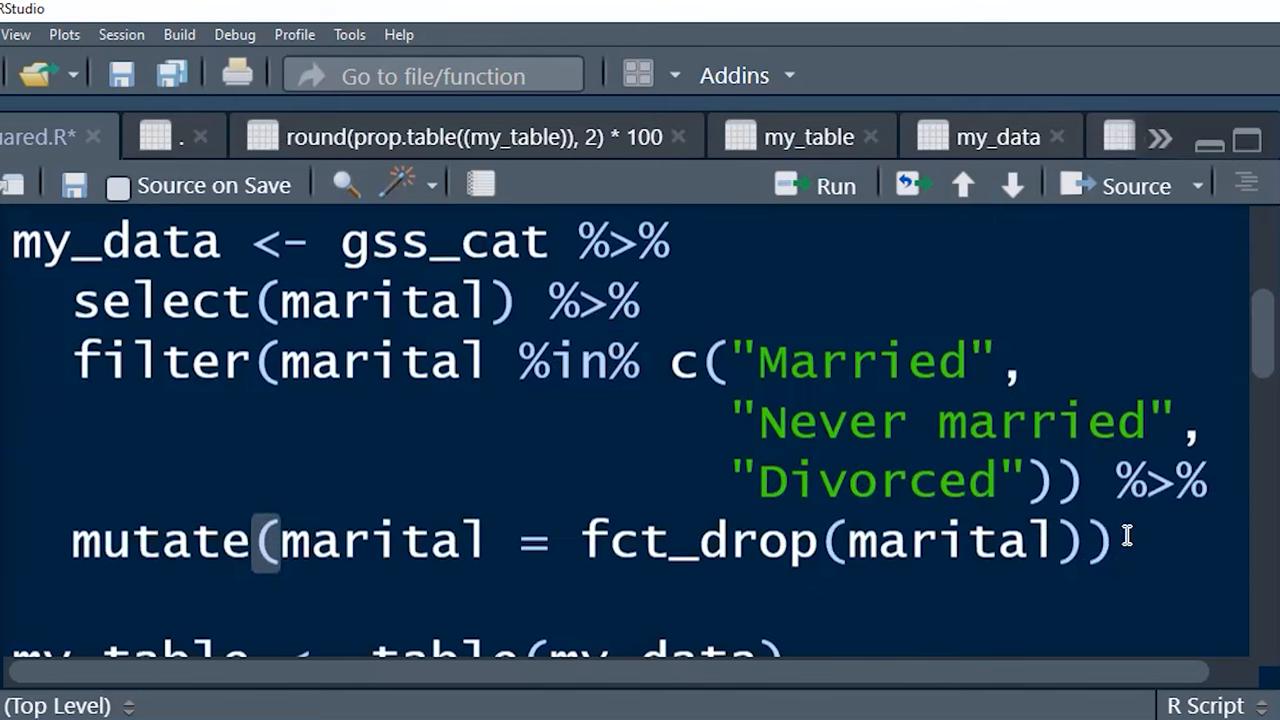
pyautogui.moveTo(1164, 544)
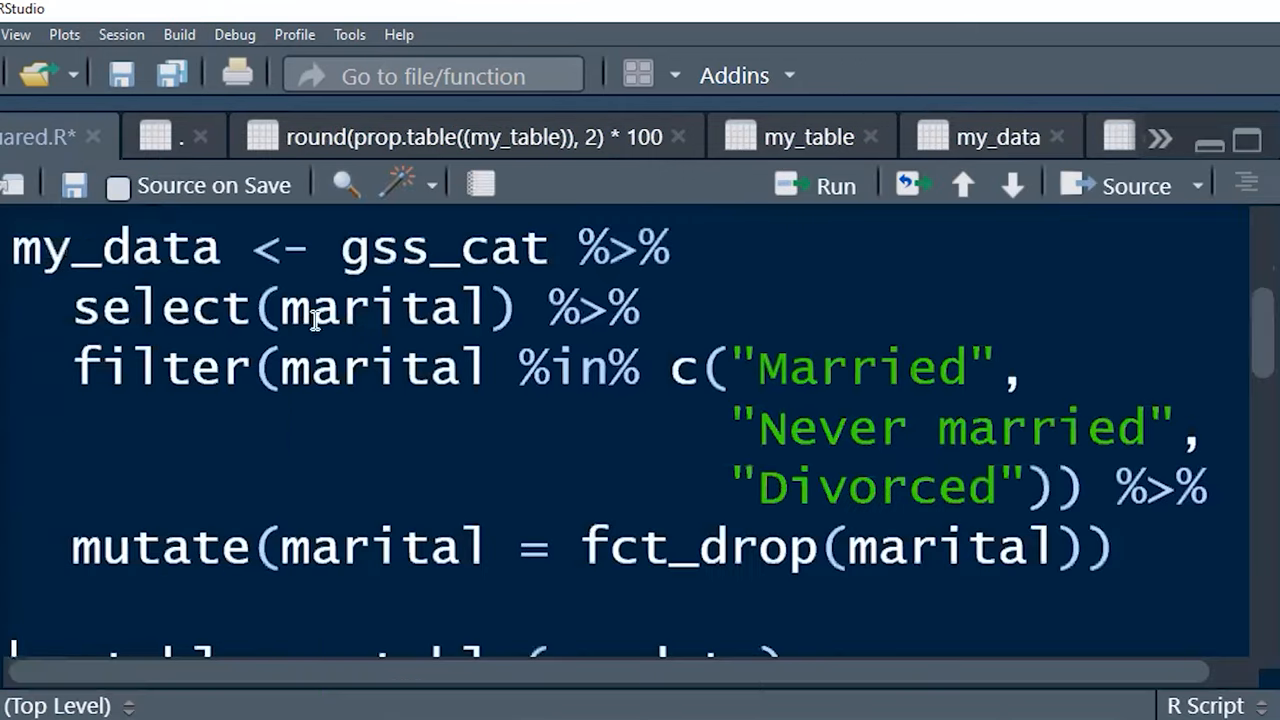
# Scroll the chi squared.R script down to the my_data filter and fct_drop pipeline
pyautogui.scroll(-3)
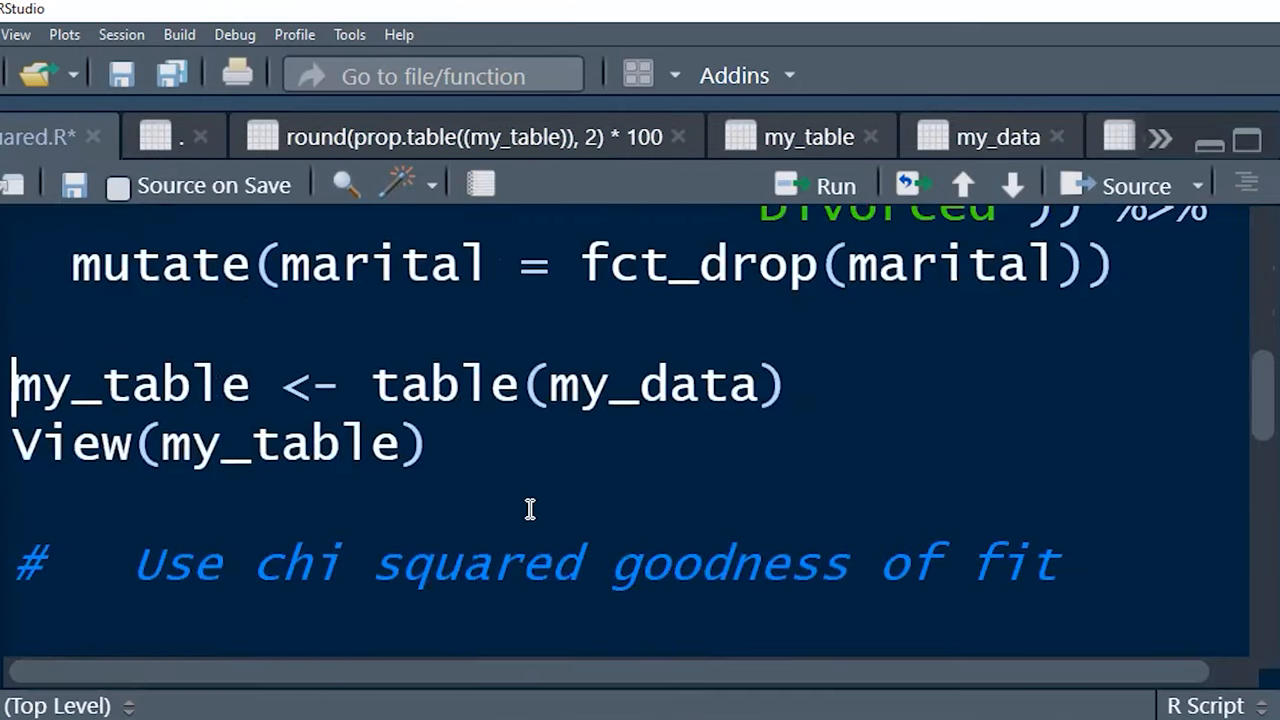
pyautogui.moveTo(218, 444)
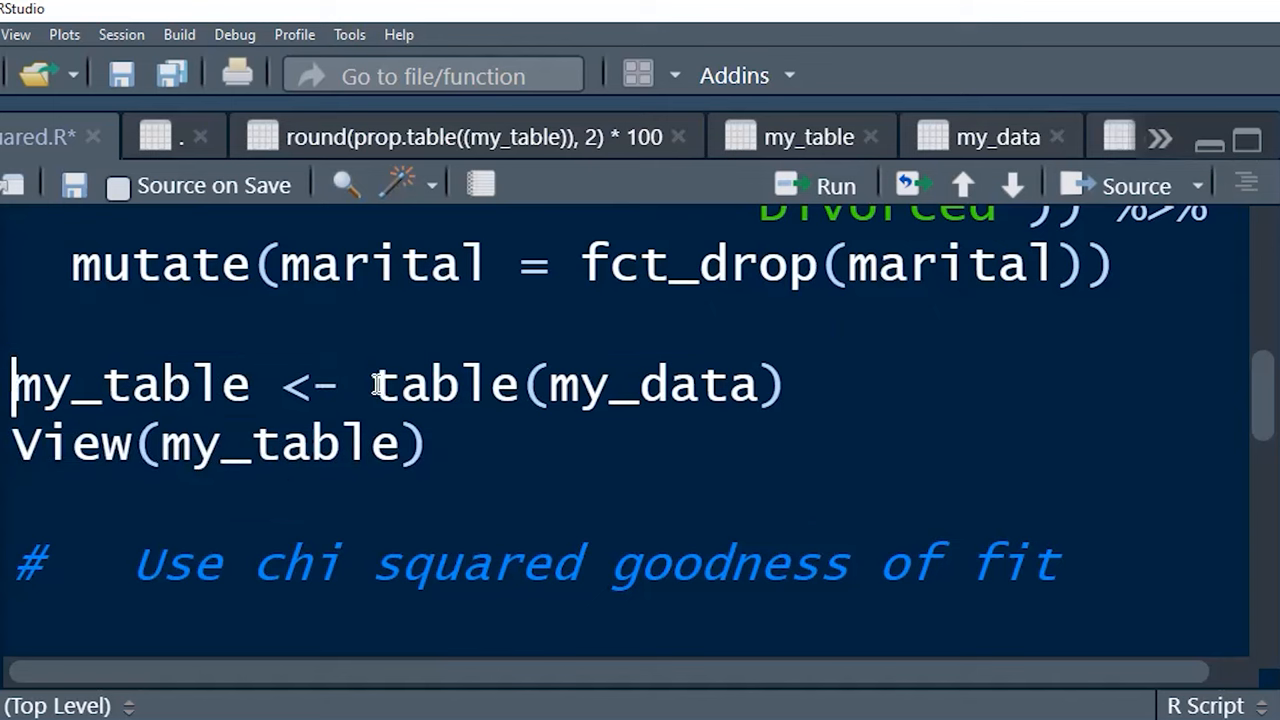
pyautogui.moveTo(652, 386)
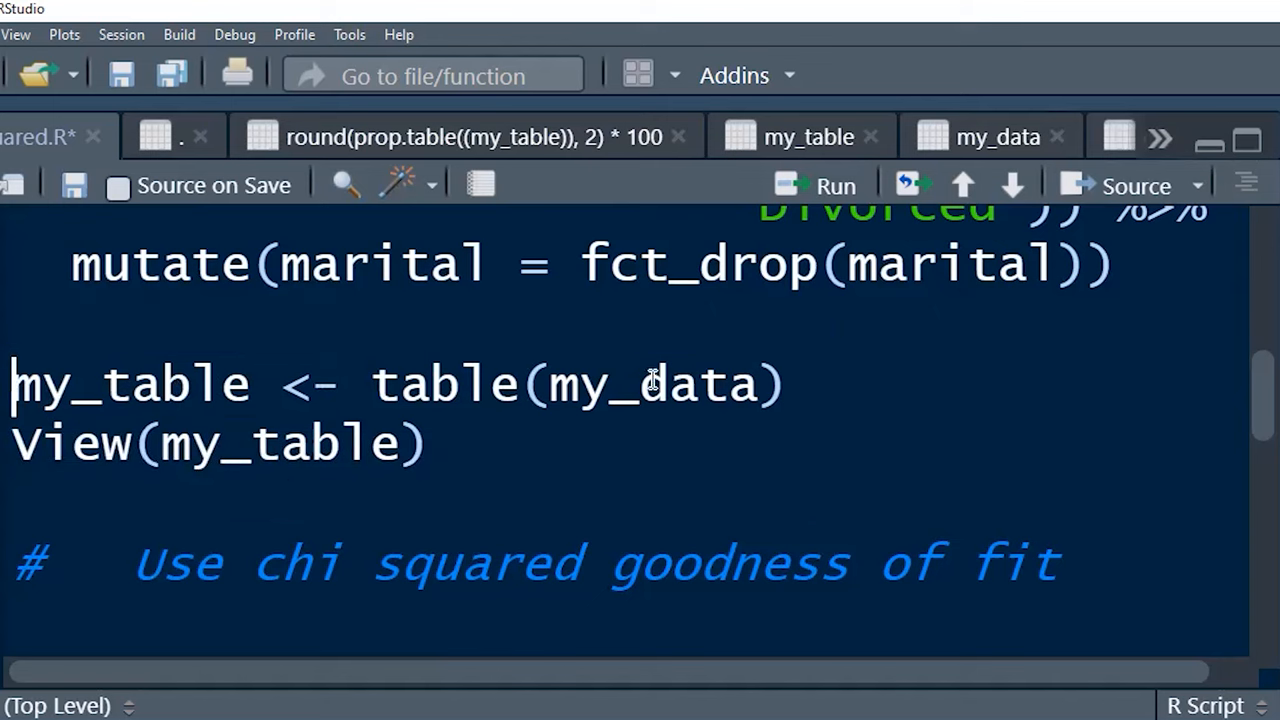
pyautogui.doubleClick(444, 384)
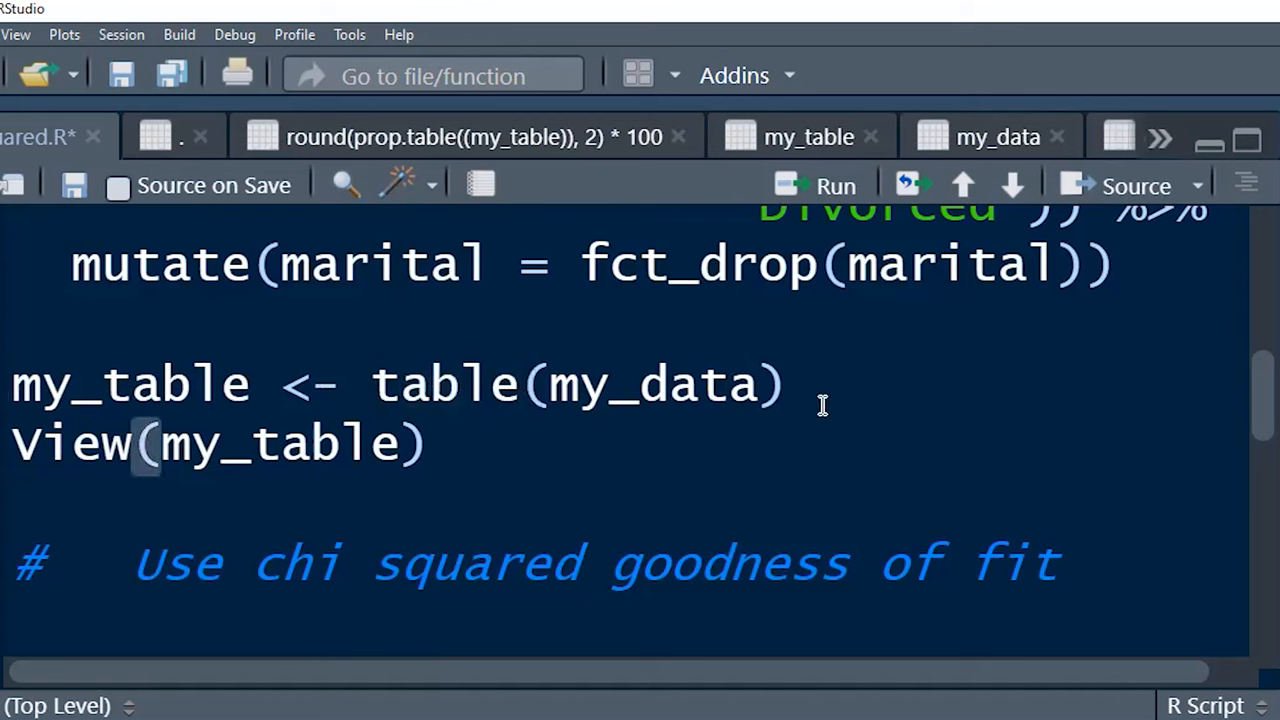
pyautogui.click(804, 136)
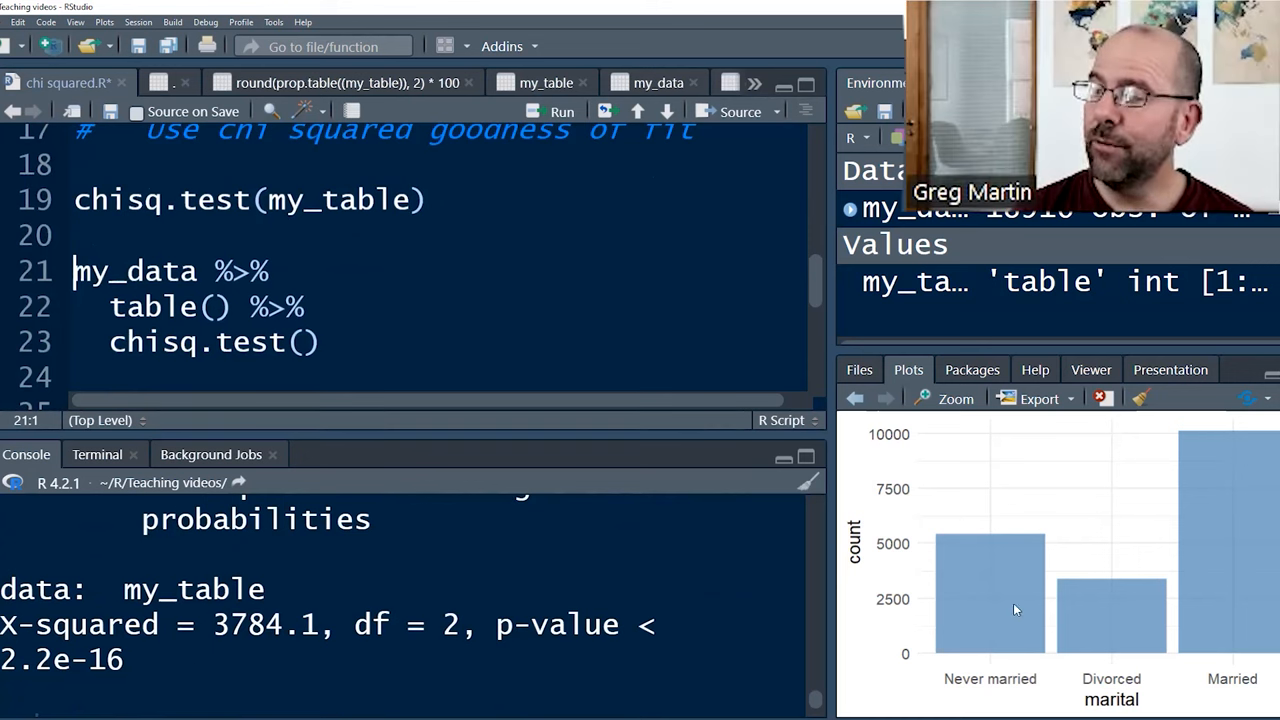
pyautogui.moveTo(1224, 492)
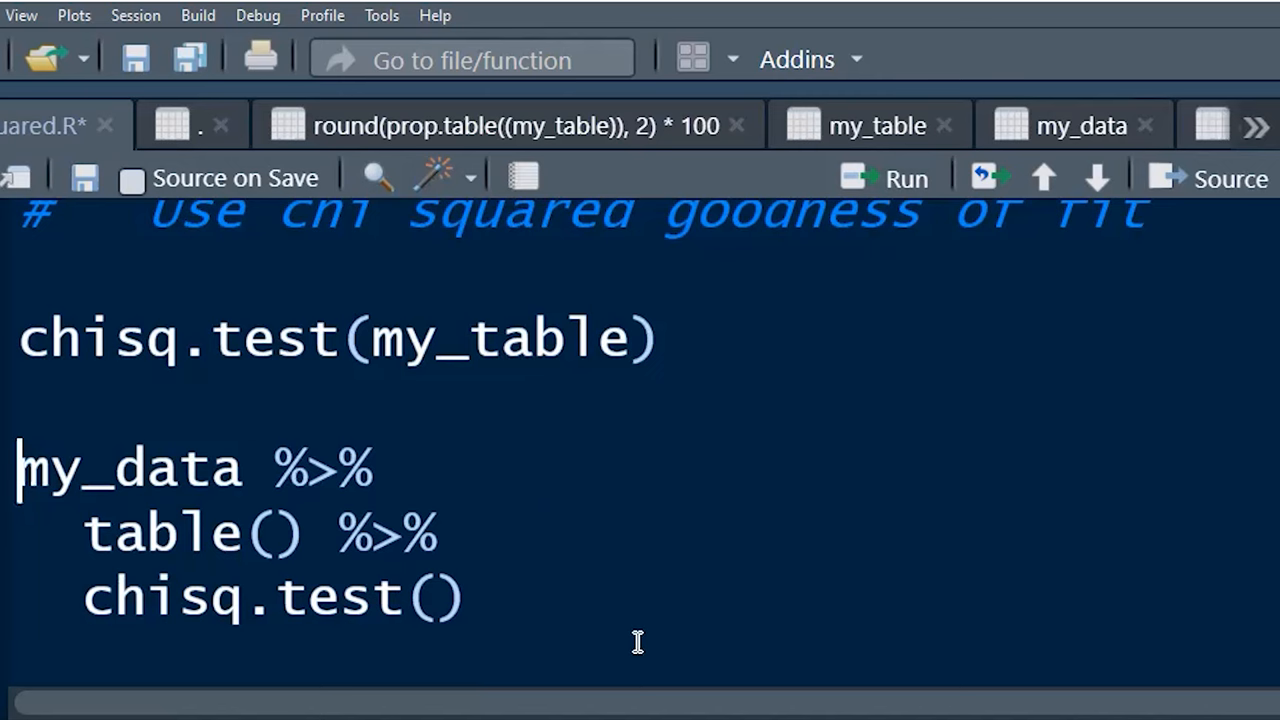
pyautogui.moveTo(392, 600)
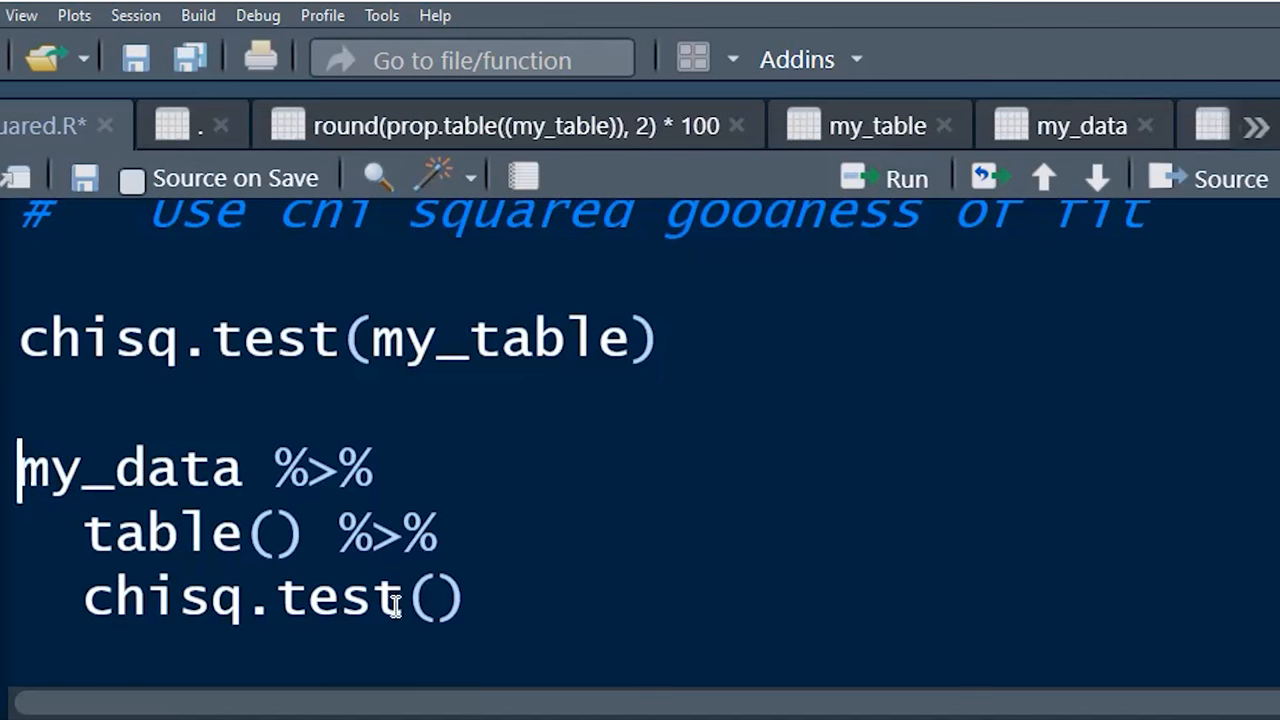